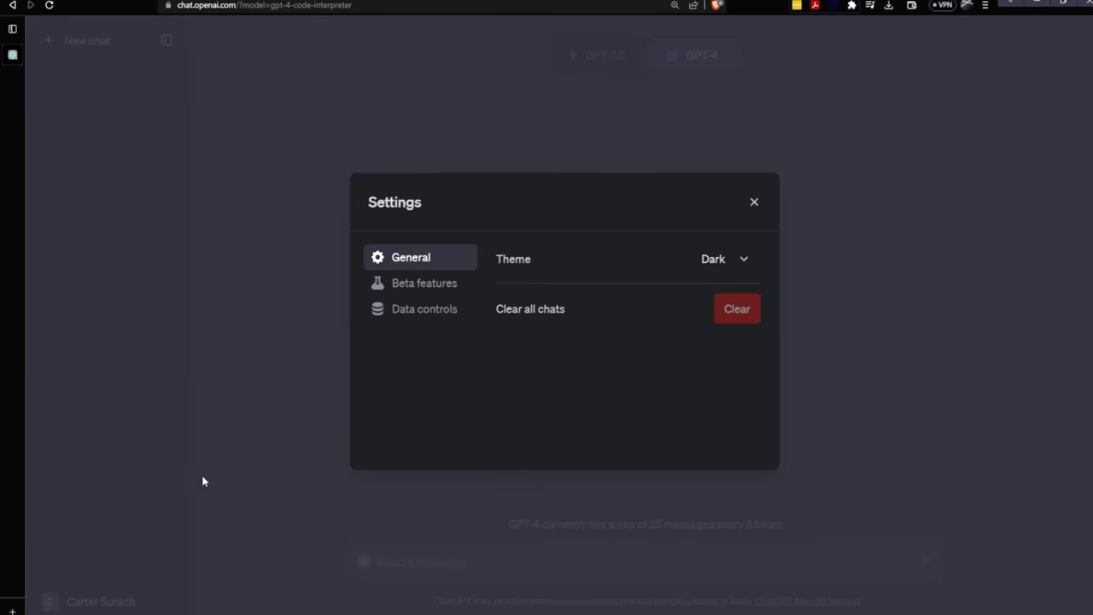
Close the Settings dialog, leaving GPT-4 with Code Interpreter selected
{"action": "left_click", "coordinate": [423, 283]}
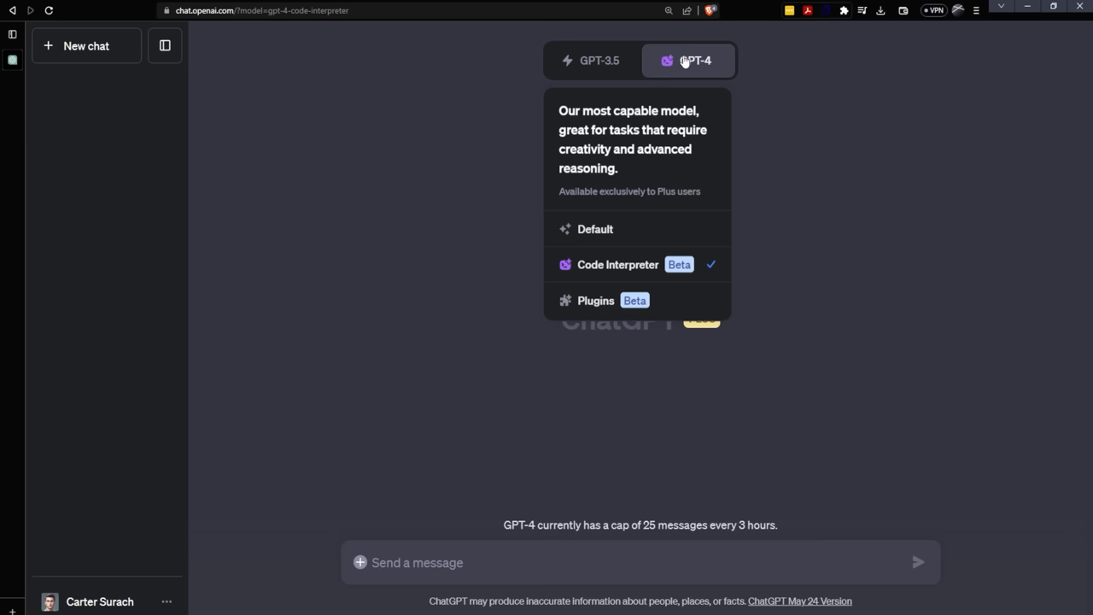
Dismiss the GPT-4 model dropdown and focus the Send a message box
{"action": "left_click", "coordinate": [708, 279]}
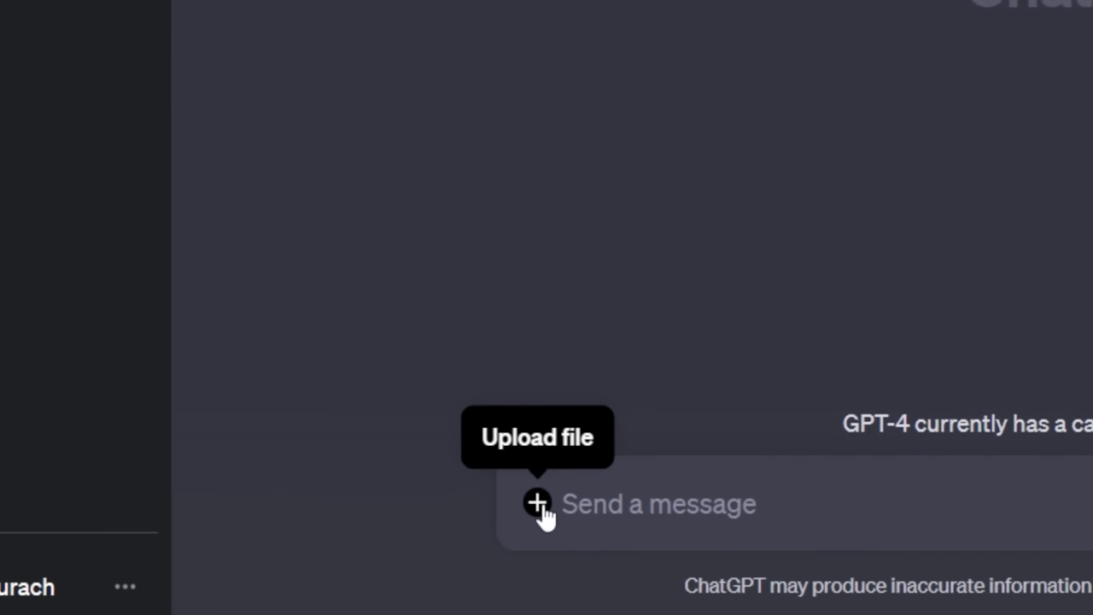
{"action": "left_click", "coordinate": [658, 504]}
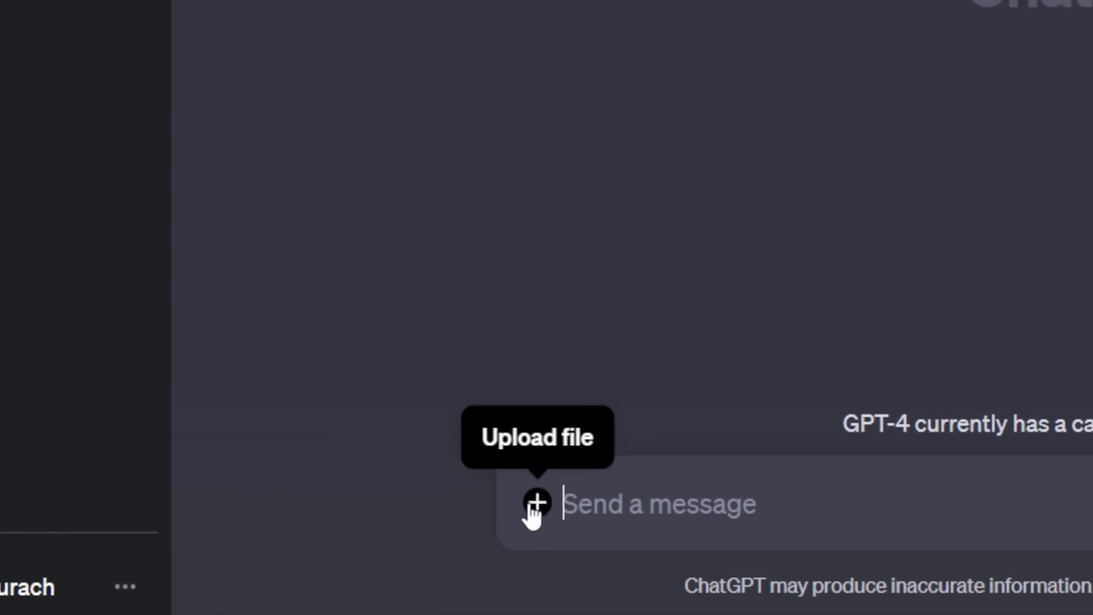
{"action": "mouse_move", "coordinate": [536, 505]}
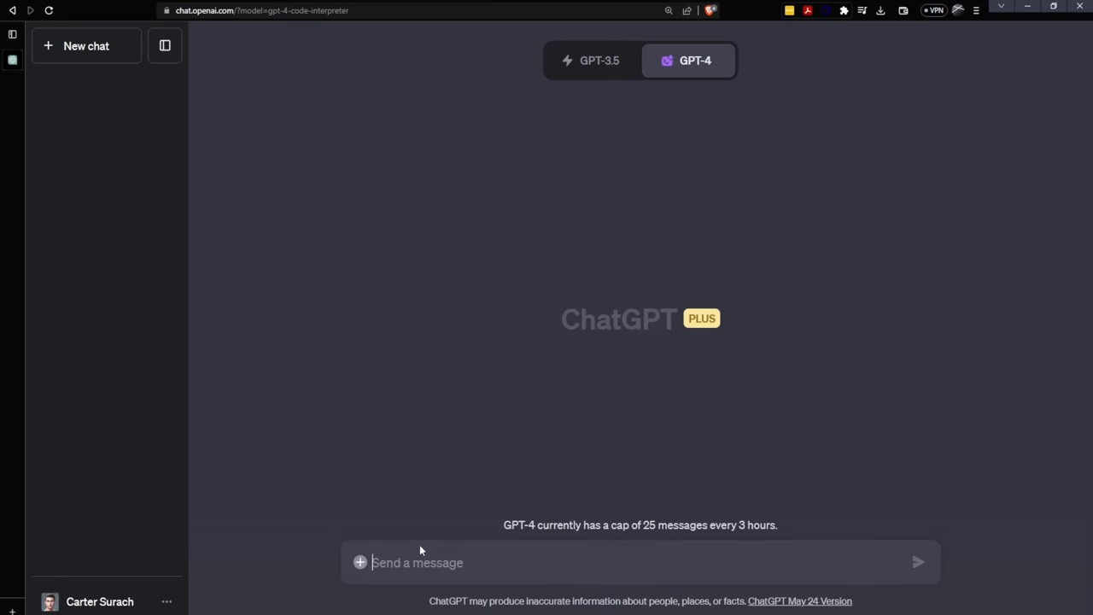
Send the YouTube channel URL asking ChatGPT to turn it into a red QR code
{"action": "type", "text": "https://www.youtube.com/channel/UC3LCokV1C_1HGl4W5rftmvQ t"}
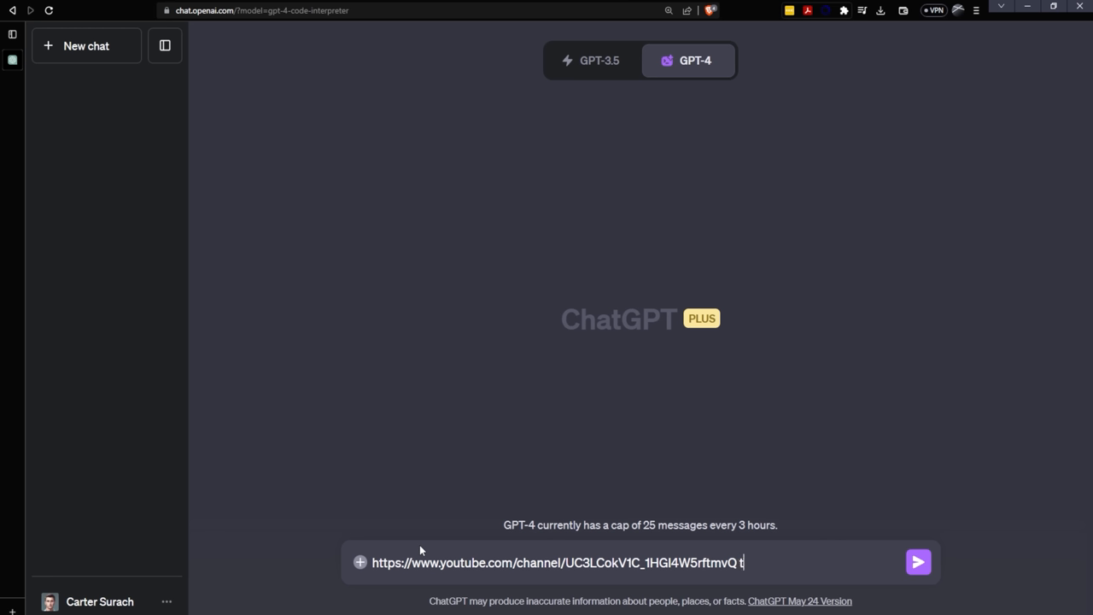
{"action": "type", "text": "urn this link into a red qr code"}
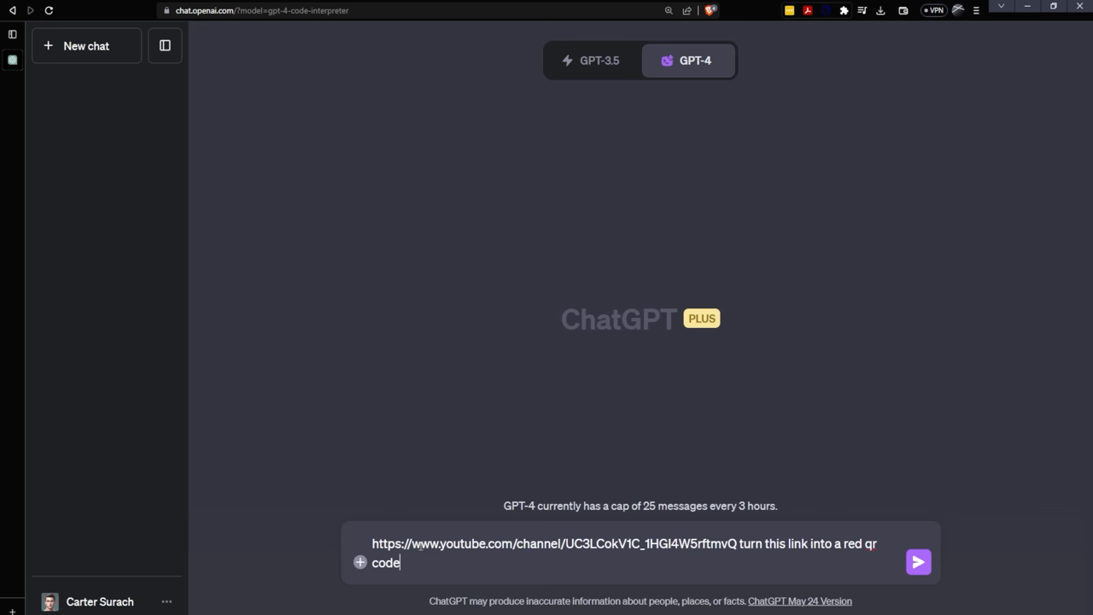
{"action": "mouse_move", "coordinate": [920, 563]}
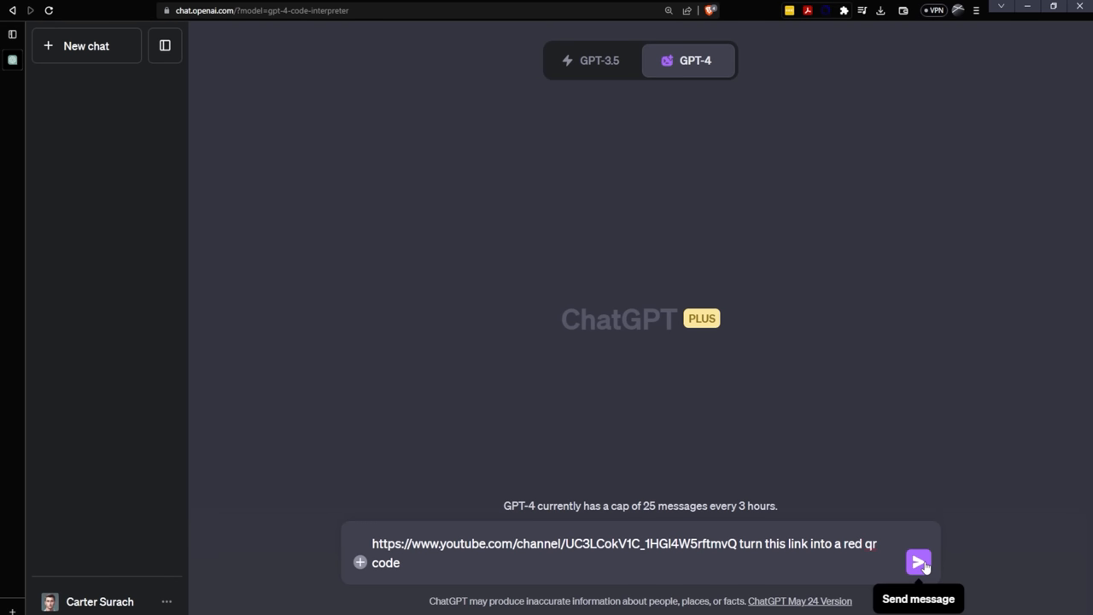
{"action": "left_click", "coordinate": [919, 562]}
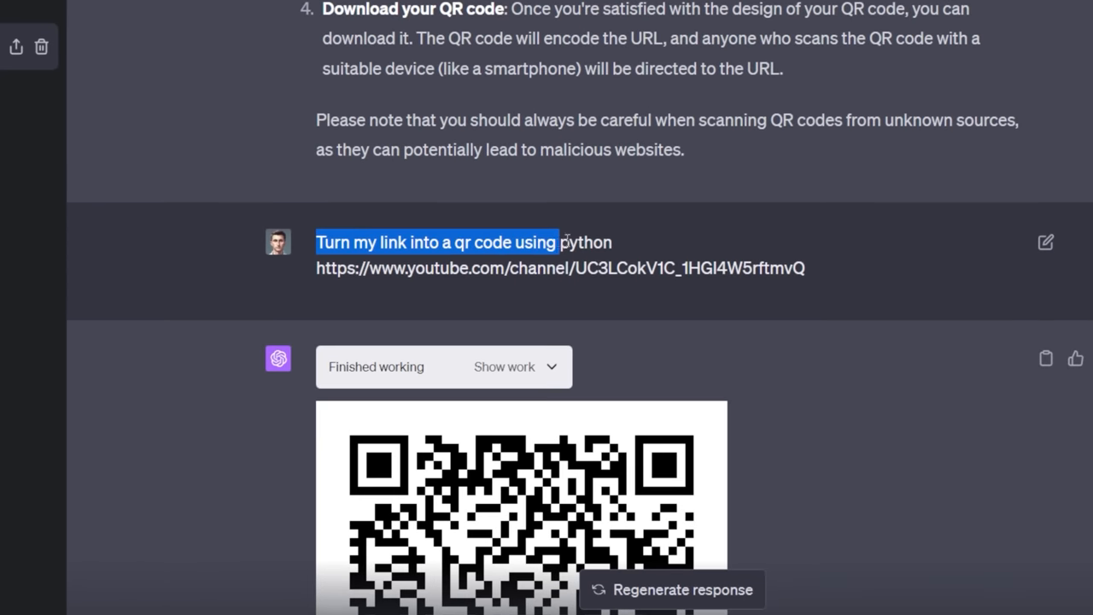
Highlight the word 'python' in the 'Turn my link into a qr code using python' prompt
{"action": "left_click", "coordinate": [564, 242]}
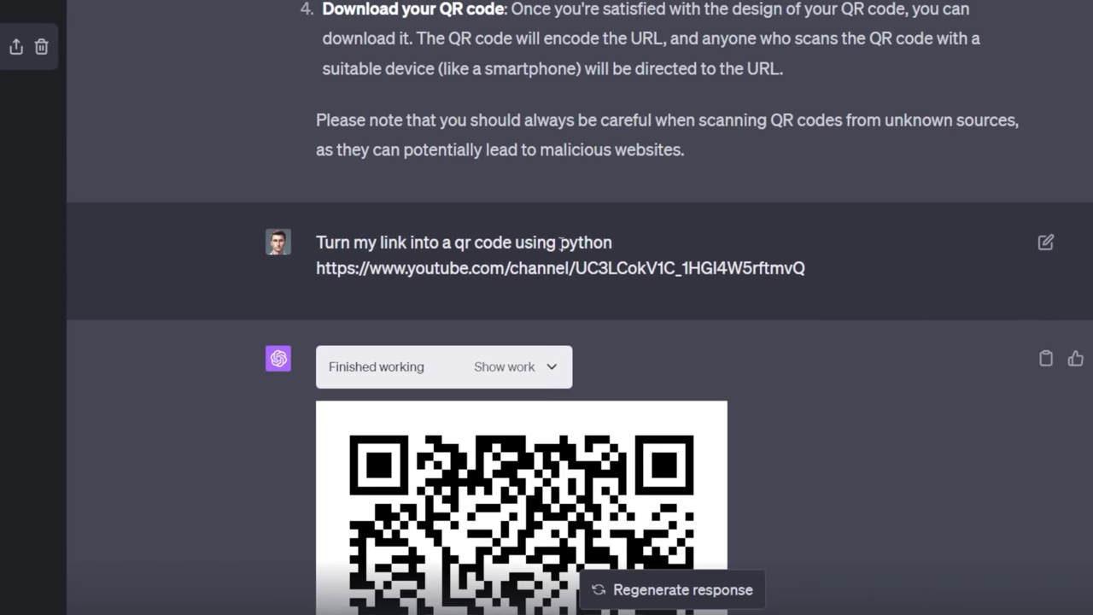
{"action": "double_click", "coordinate": [587, 242]}
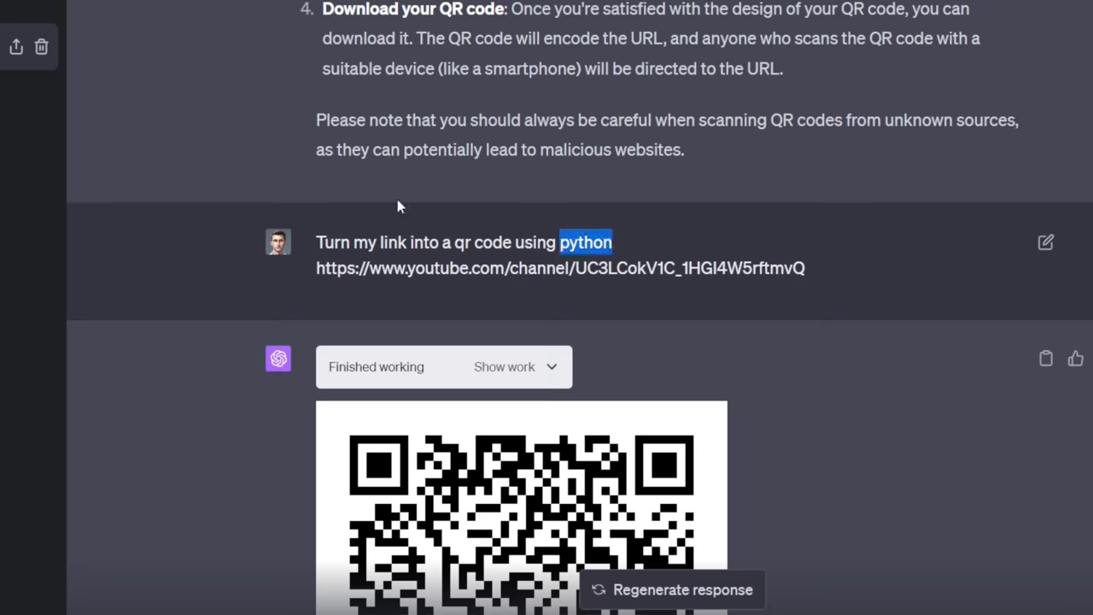